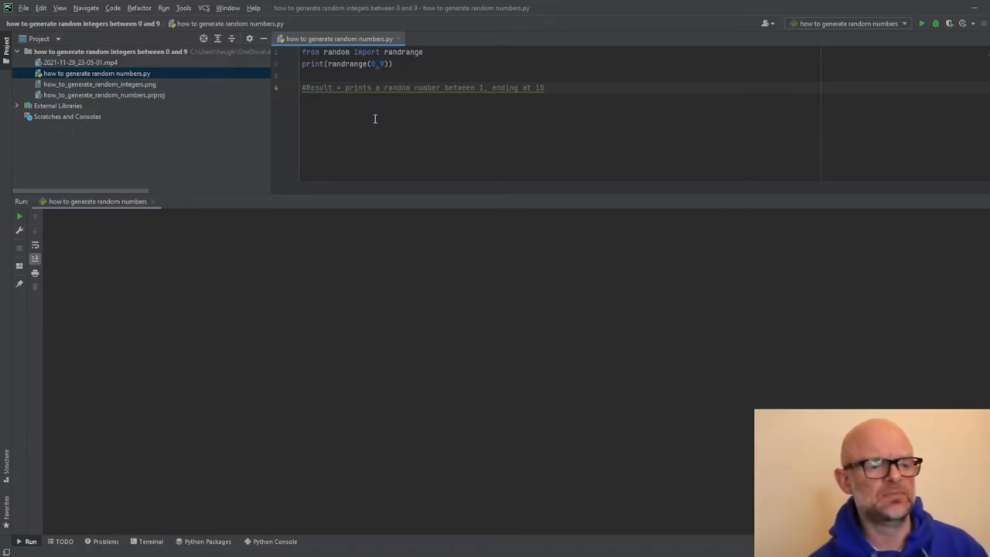
pyautogui.moveTo(336, 52)
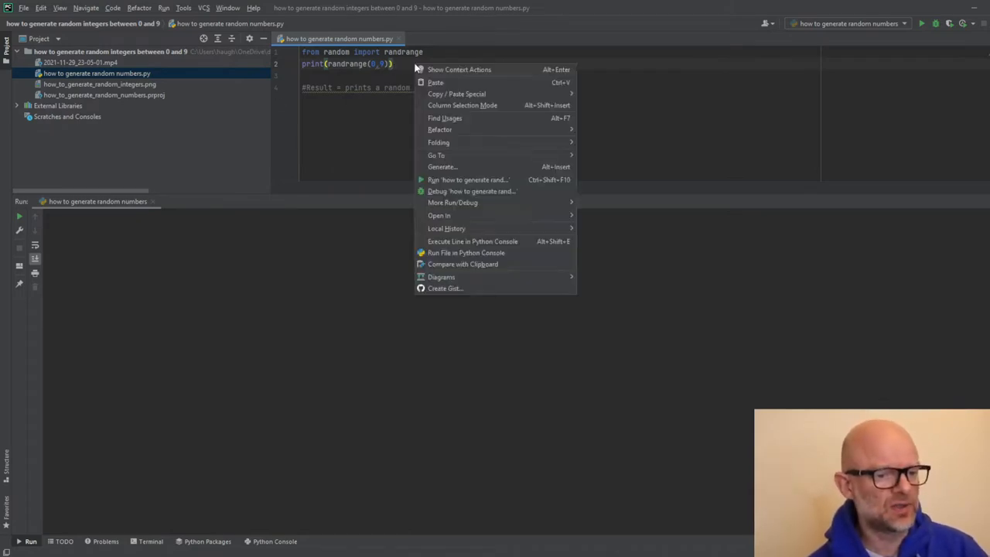
# Run the randrange(0, 9) script from the editor's context menu.
pyautogui.click(469, 180)
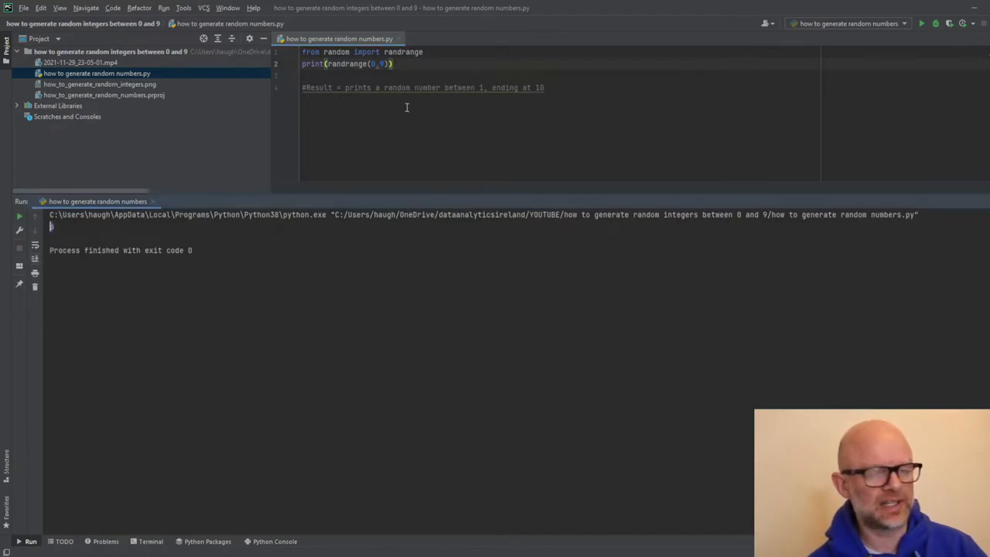
# Rerun the randrange(0, 9) script twice, getting 4 and then 5.
pyautogui.rightClick(406, 107)
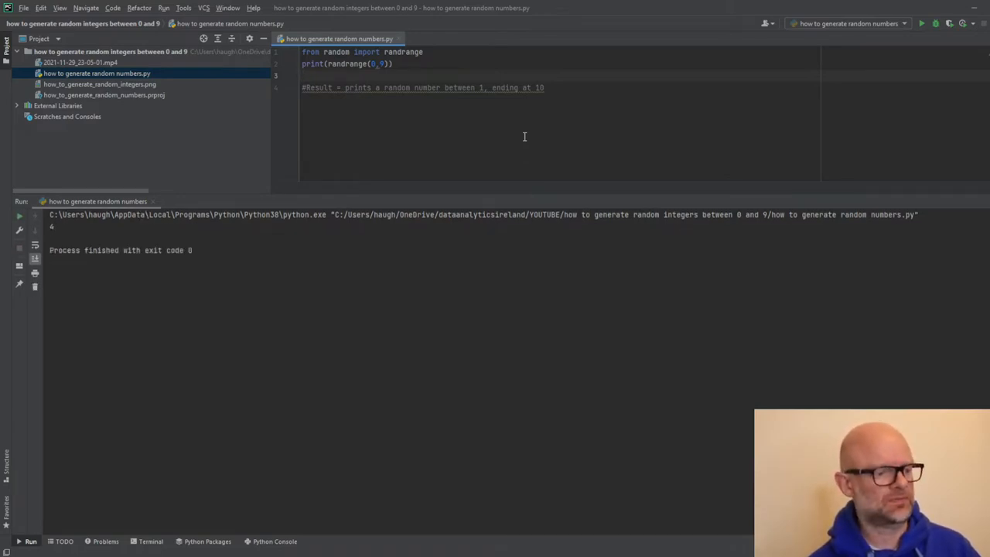
pyautogui.click(921, 23)
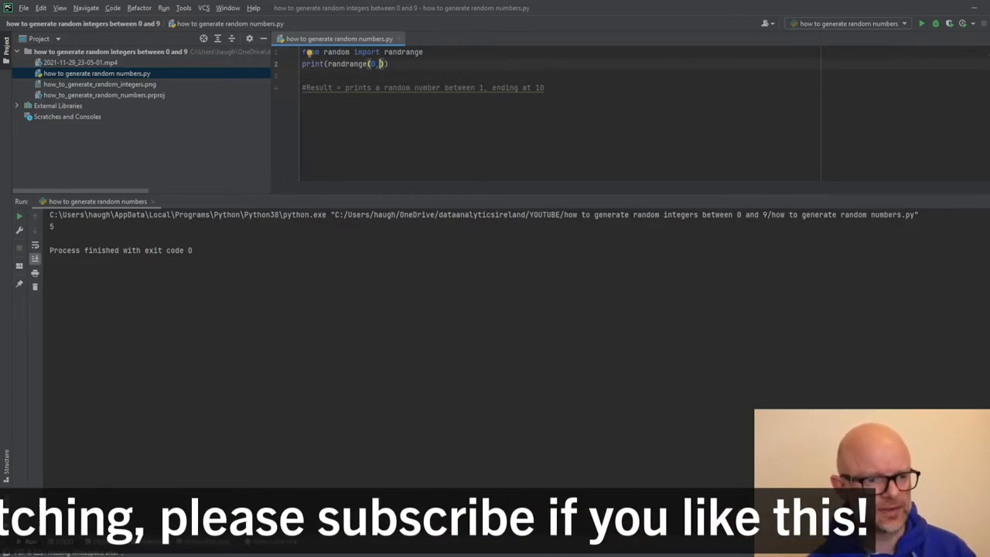
pyautogui.write('100')
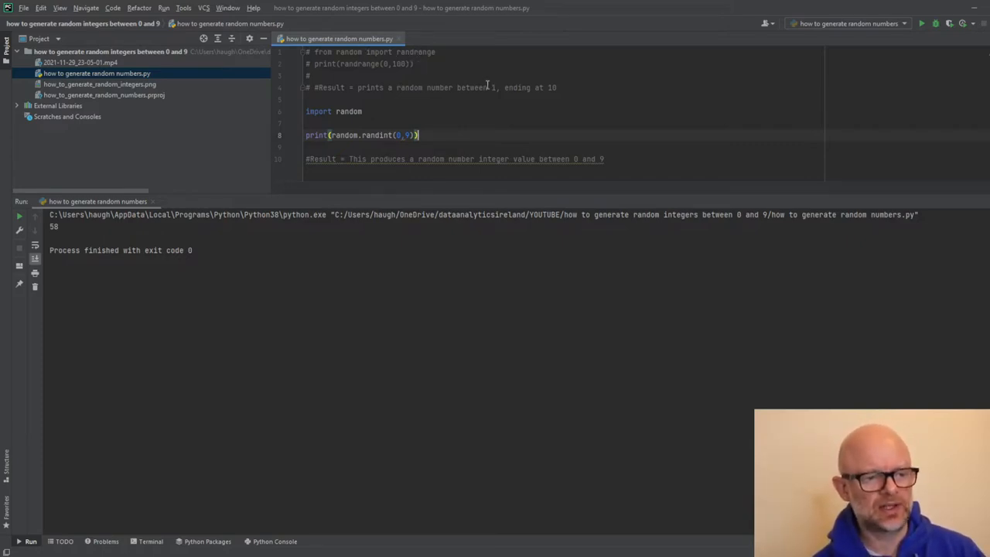
pyautogui.moveTo(499, 136)
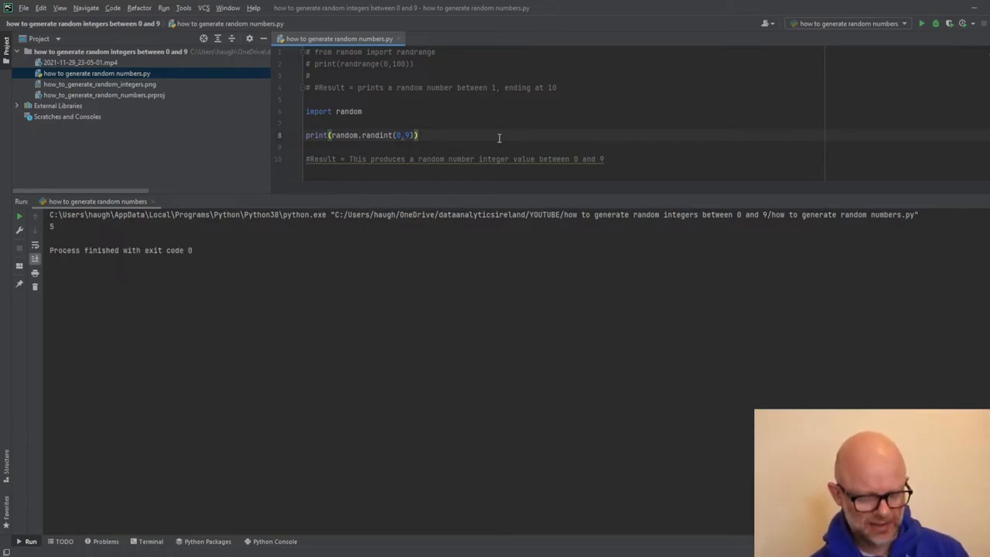
# Rerun the random.randint(0, 9) script twice for fresh random results.
pyautogui.click(921, 23)
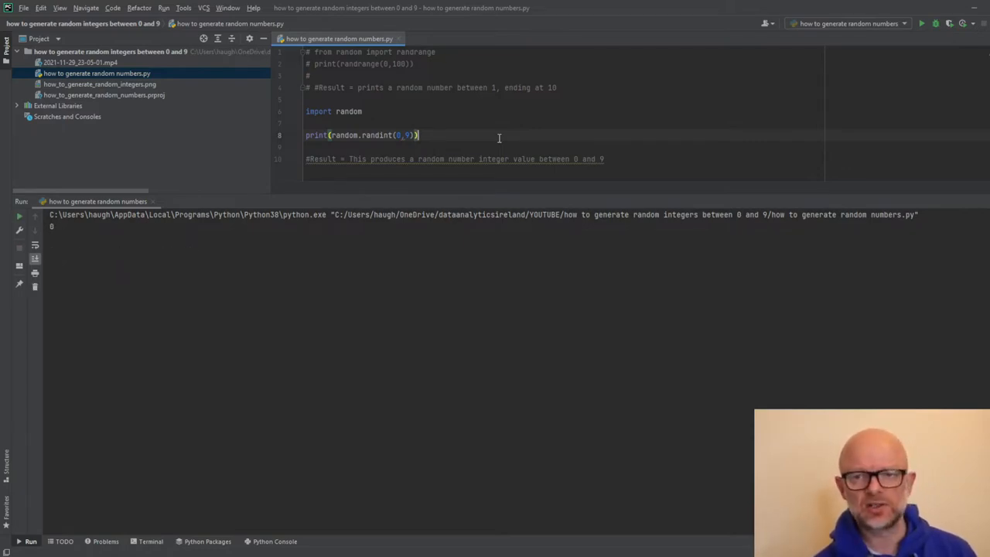
pyautogui.click(920, 24)
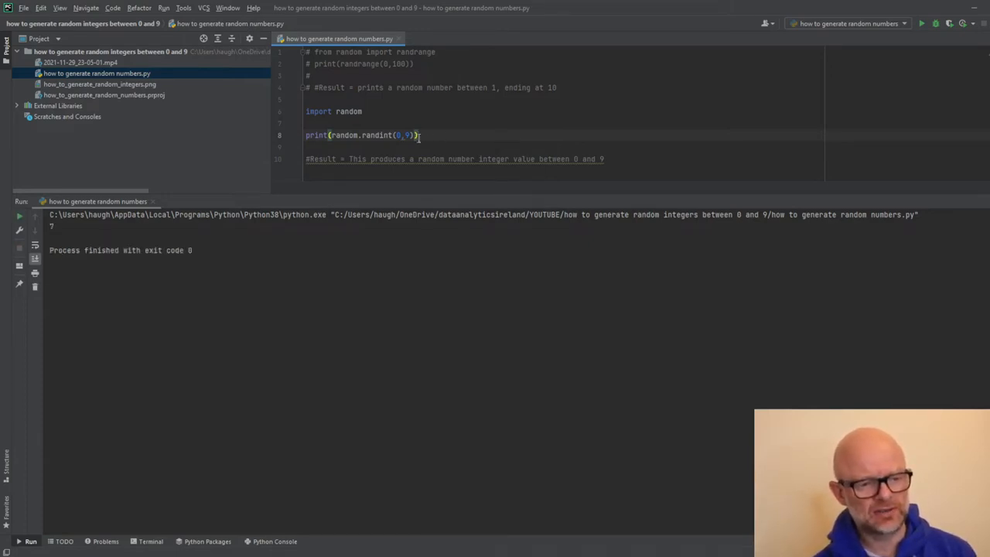
# Replace the randint upper bound 9 with 19.
pyautogui.press('Backspace')
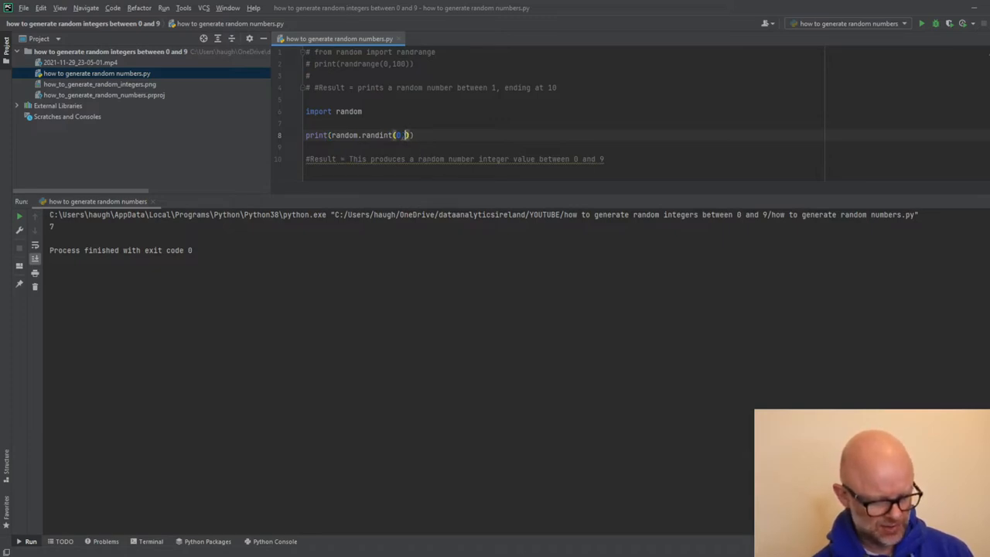
pyautogui.write('19')
pyautogui.write('Result = Returns a random number between 0 and 9')
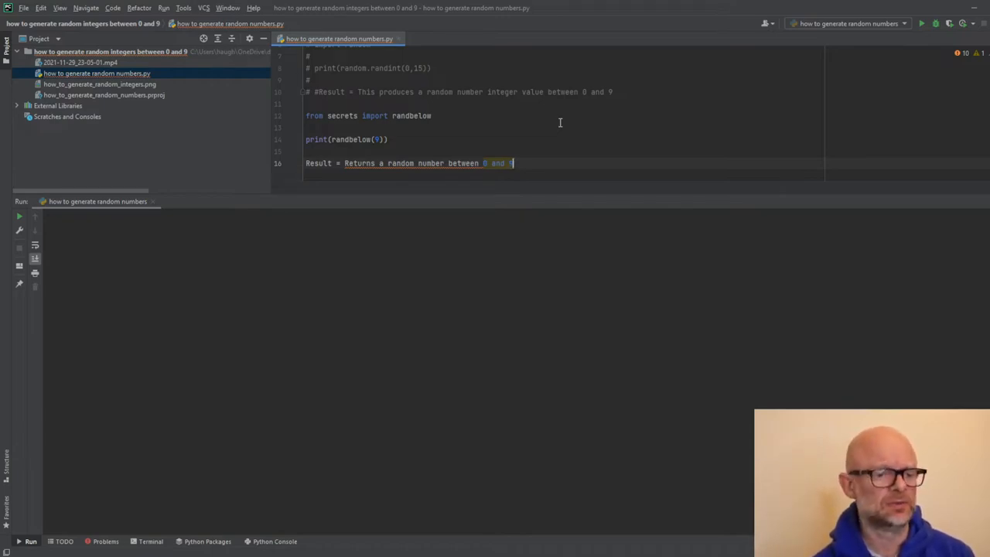
# Add the secrets.randbelow(9) example with its result comment and run it twice.
pyautogui.doubleClick(318, 163)
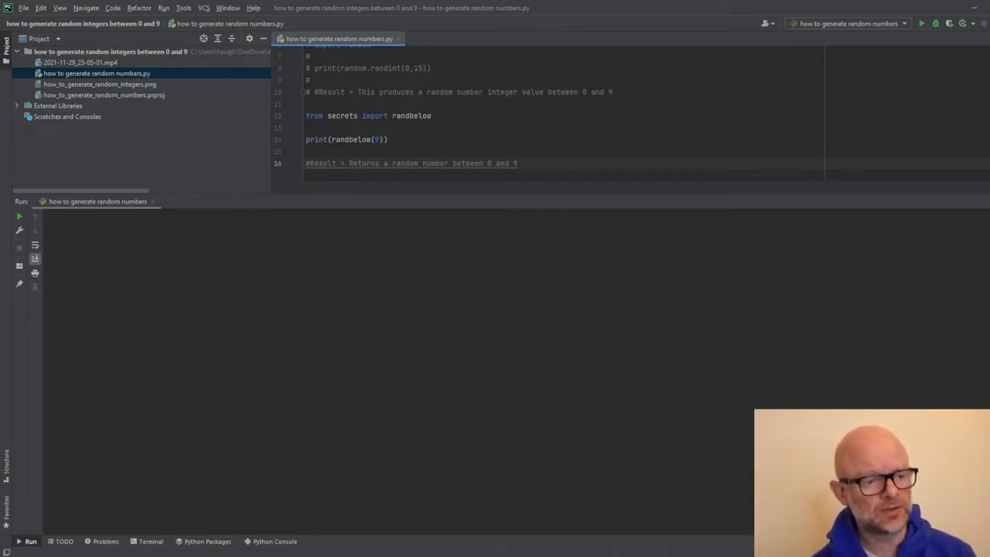
pyautogui.moveTo(341, 115)
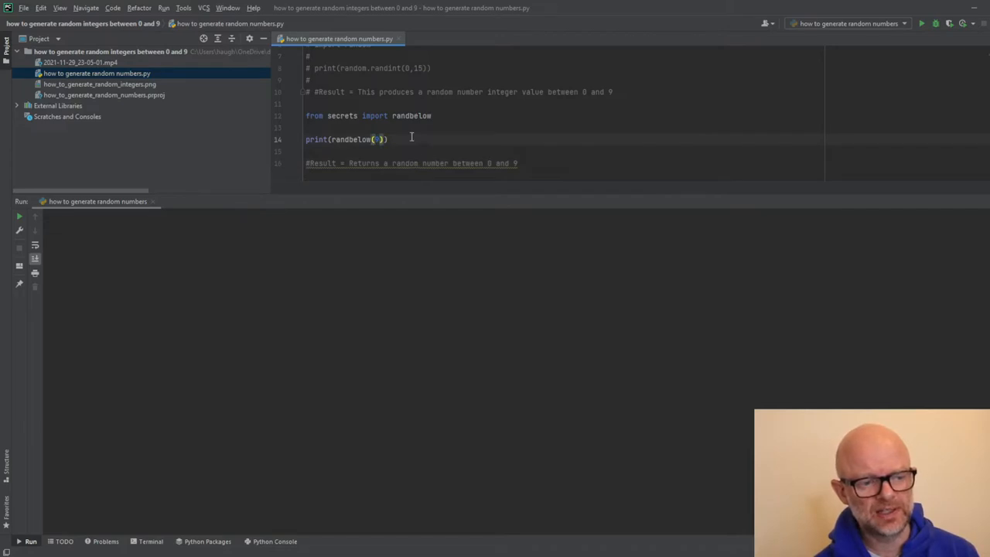
pyautogui.write('9')
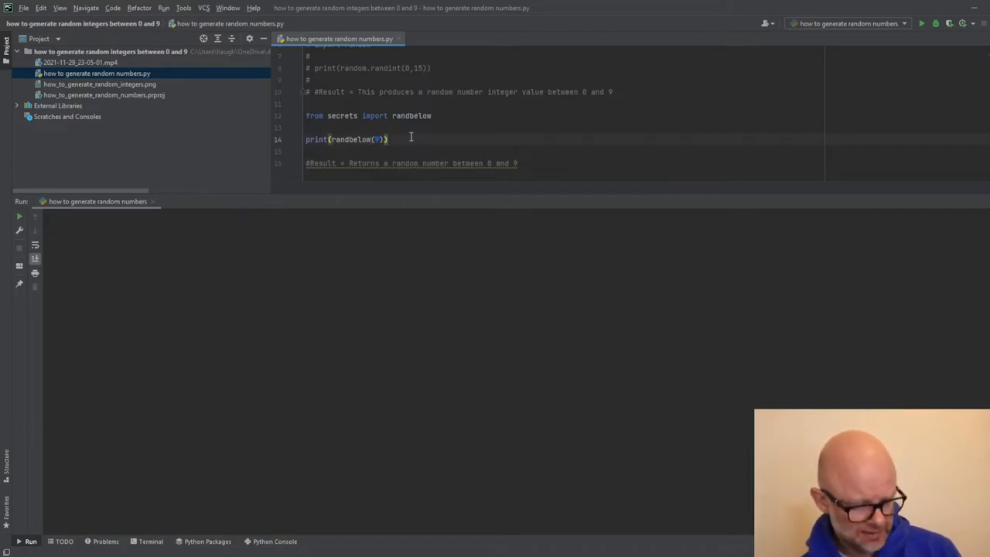
pyautogui.click(921, 24)
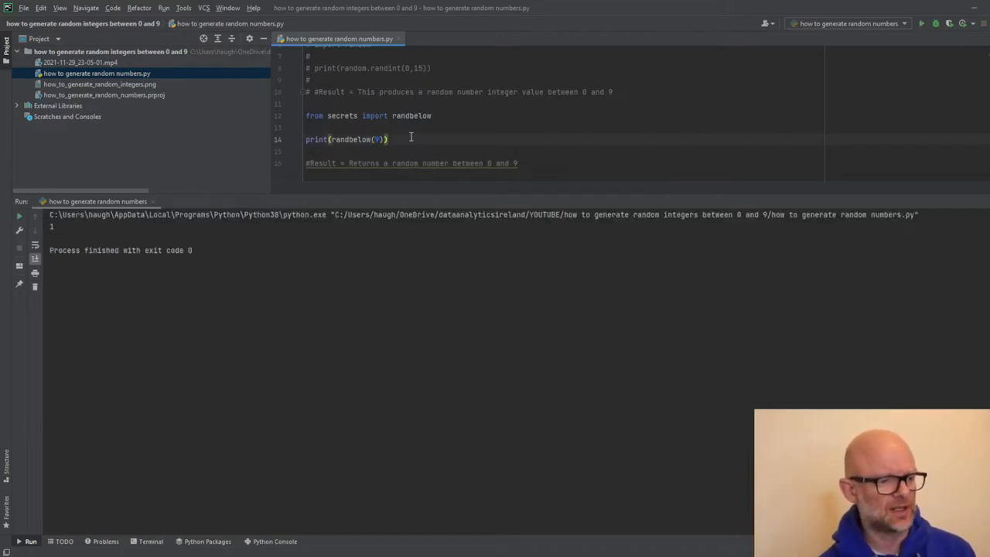
pyautogui.click(921, 24)
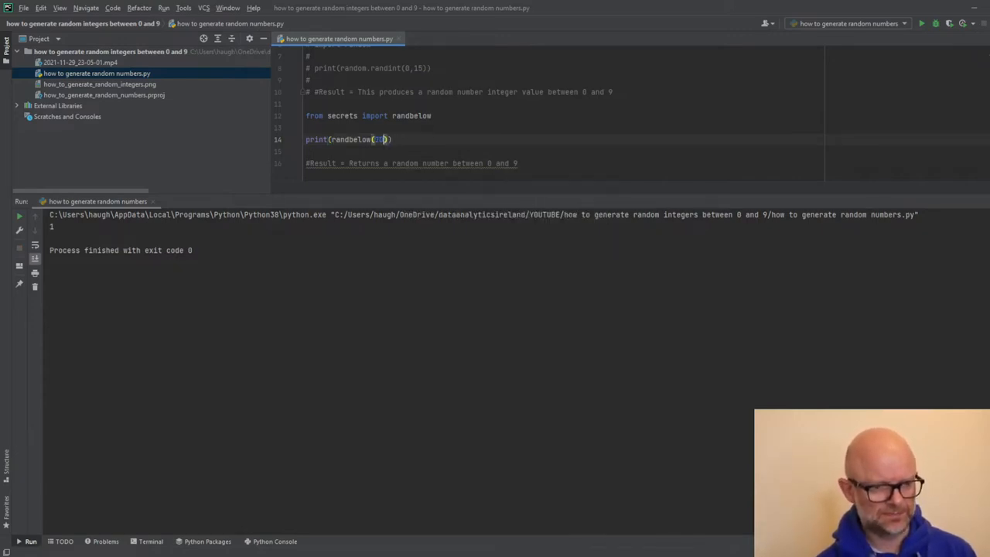
# Change the randbelow argument to 20 and run the script twice more.
pyautogui.write('20')
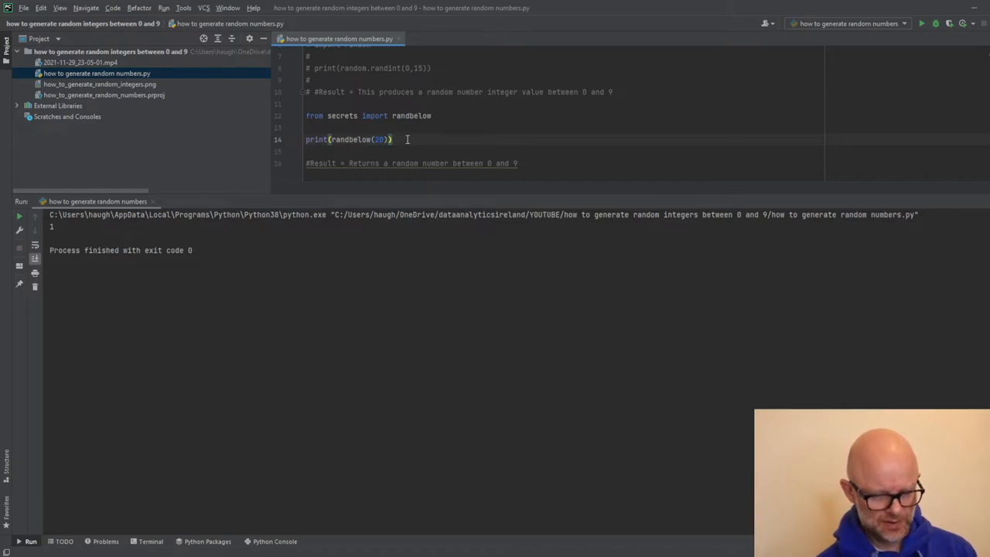
pyautogui.click(921, 24)
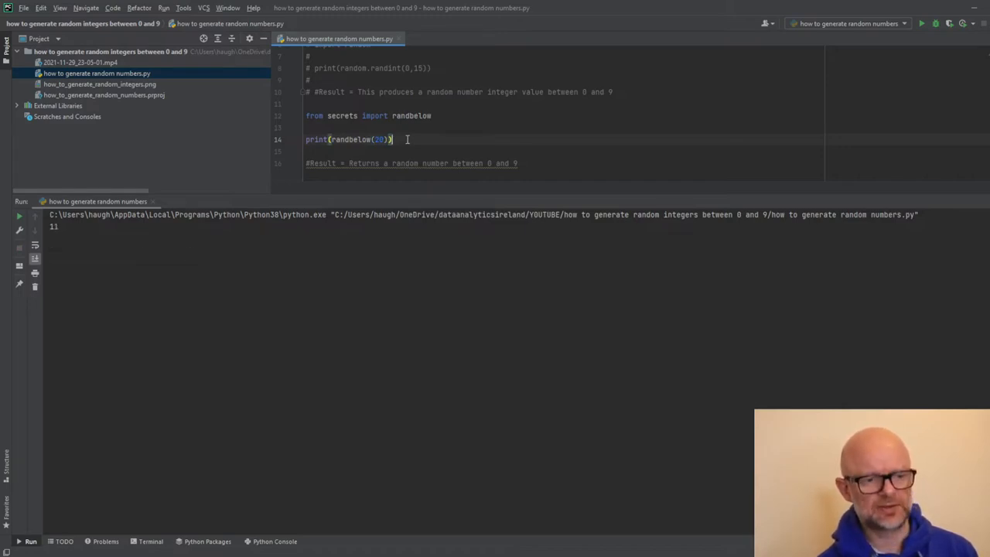
pyautogui.click(921, 23)
pyautogui.write('#Result = prints ten integer values, anything between 1 and 10')
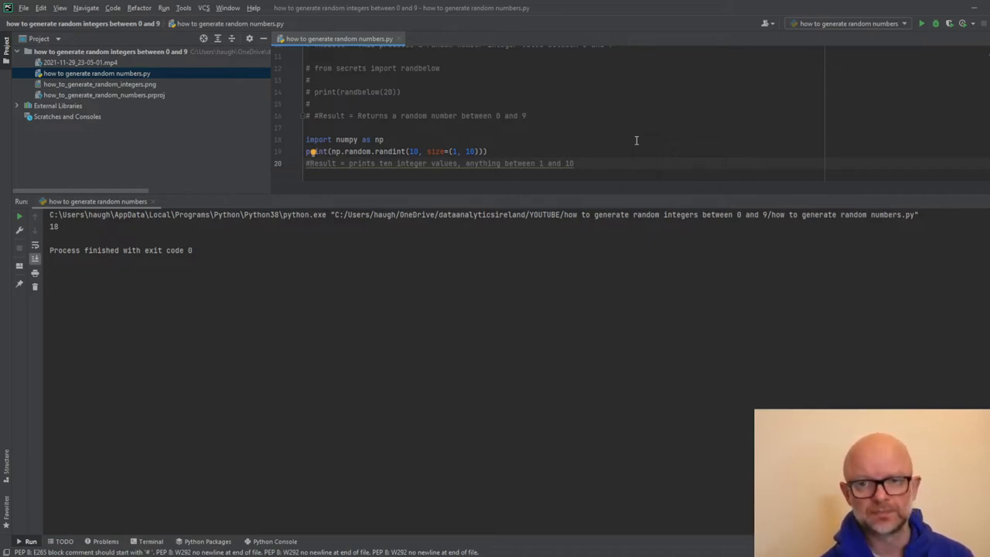
# Run np.random.randint(10, size=(1, 10)) to print an array of ten integers.
pyautogui.click(921, 23)
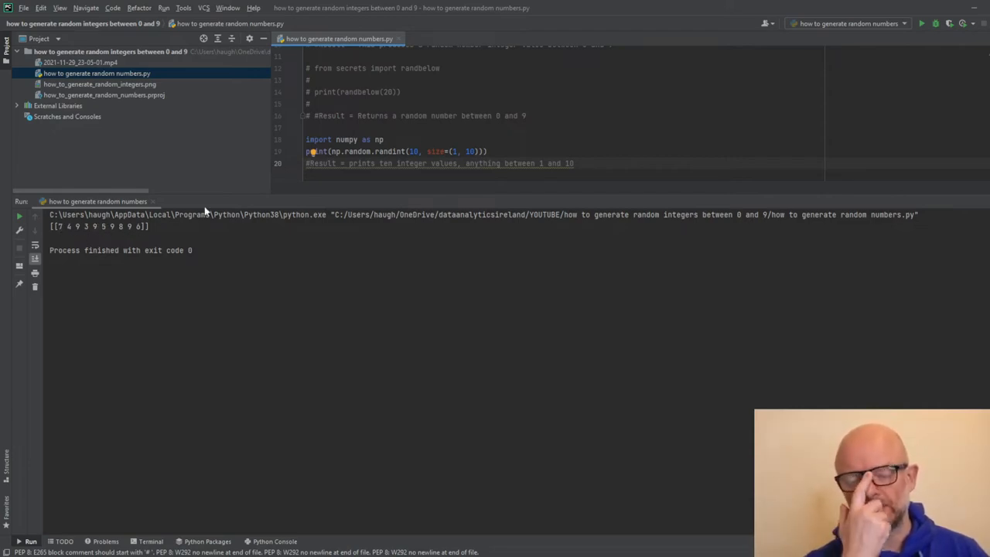
pyautogui.moveTo(348, 193)
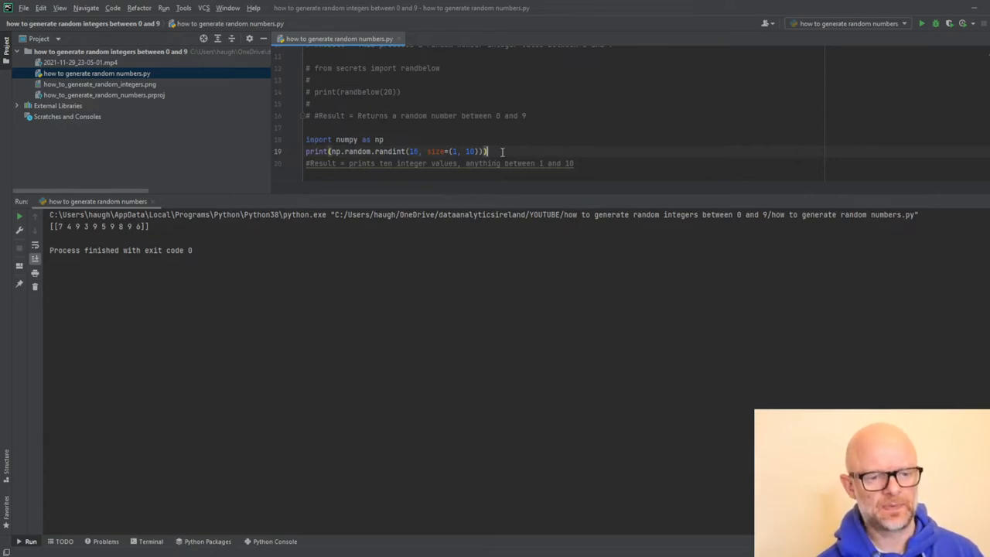
# Rerun the NumPy example using randint(15, size=(1, 20)).
pyautogui.click(922, 23)
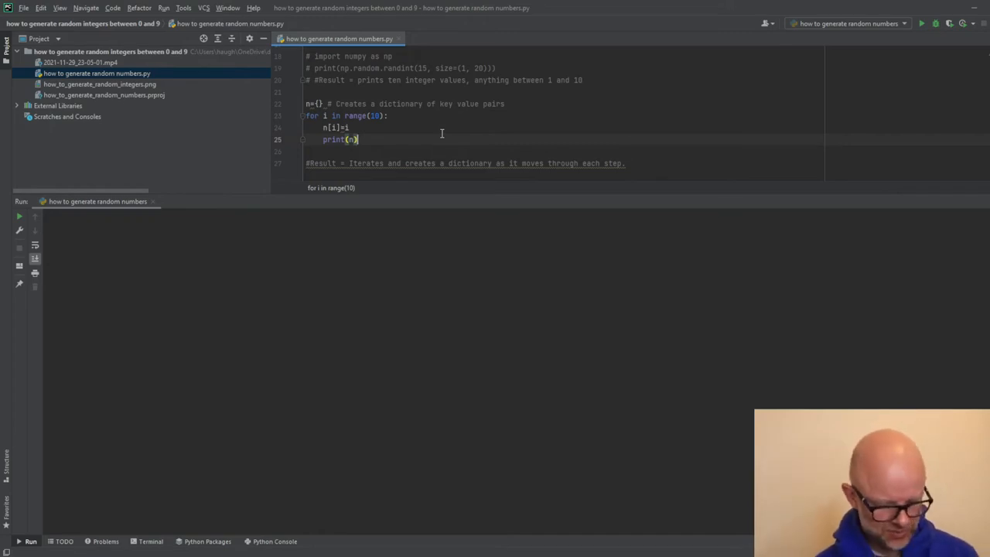
# Run the n[i]=i dictionary loop, printing n at each of ten passes.
pyautogui.click(922, 23)
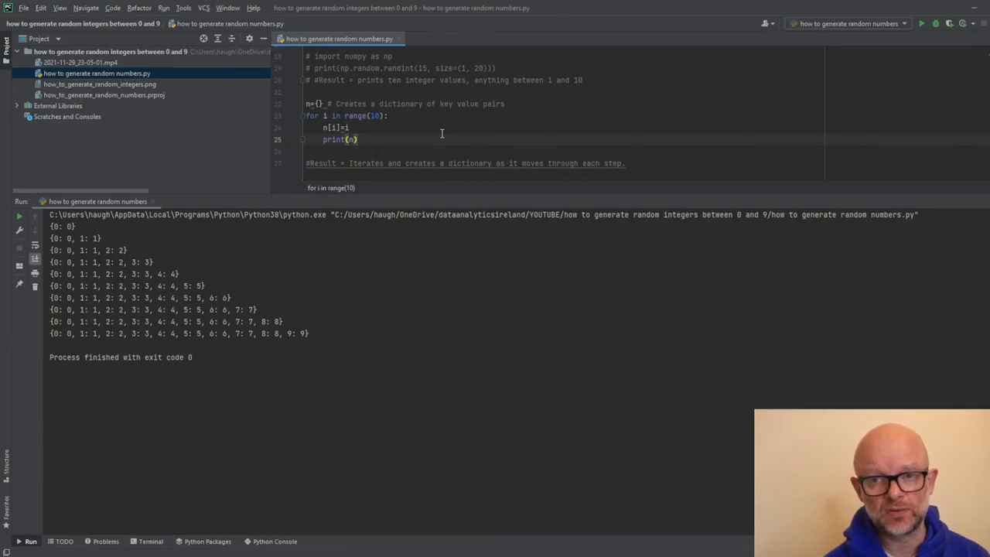
pyautogui.click(921, 23)
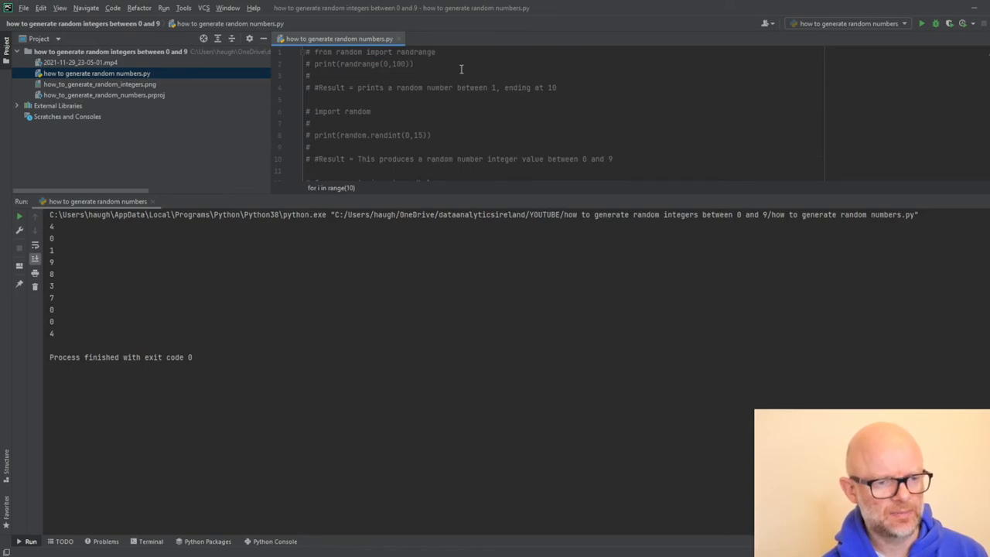
# Select randrange in the first example, then scroll down through the script.
pyautogui.doubleClick(359, 64)
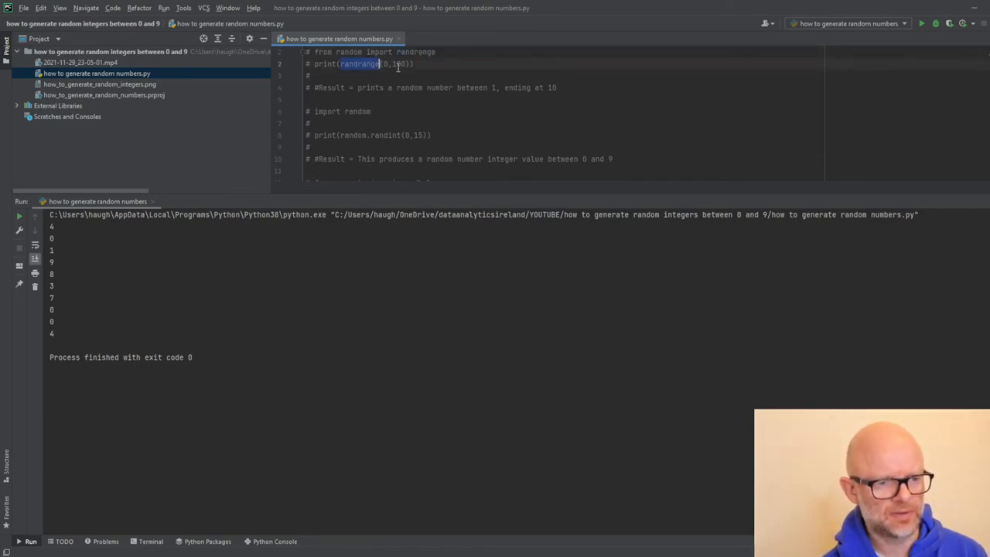
pyautogui.scroll(-3)
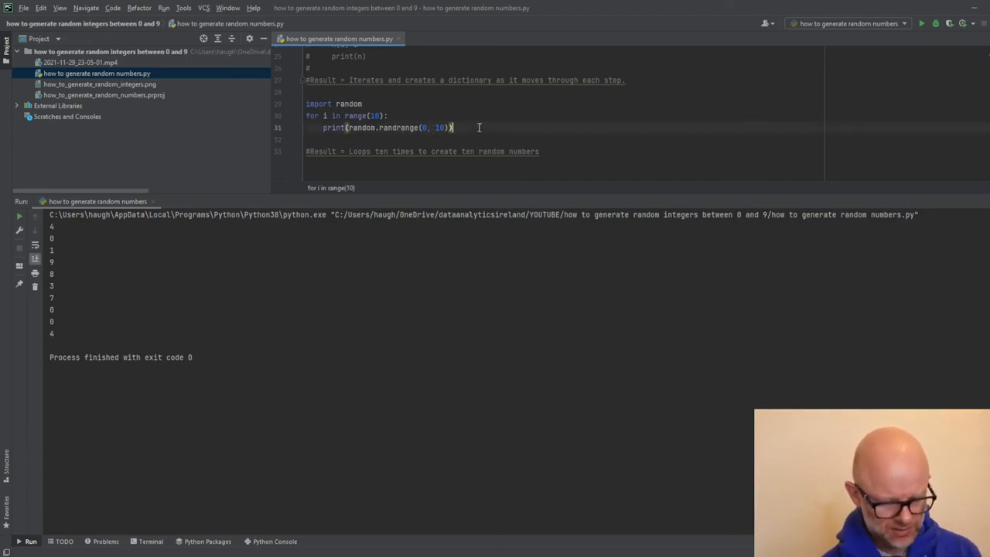
# Run the randrange(0, 10) loop twice, comparing the two sets of ten digits.
pyautogui.click(921, 23)
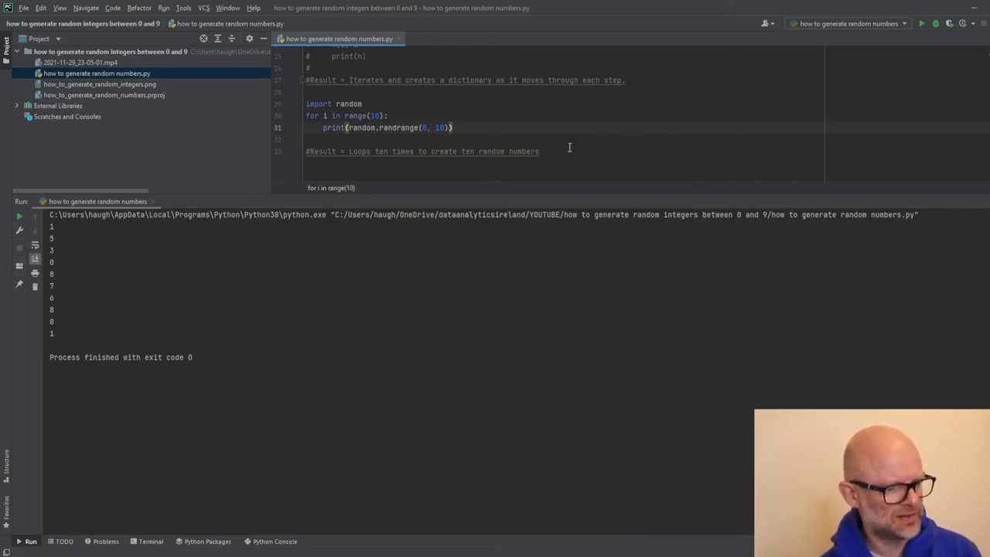
pyautogui.moveTo(600, 135)
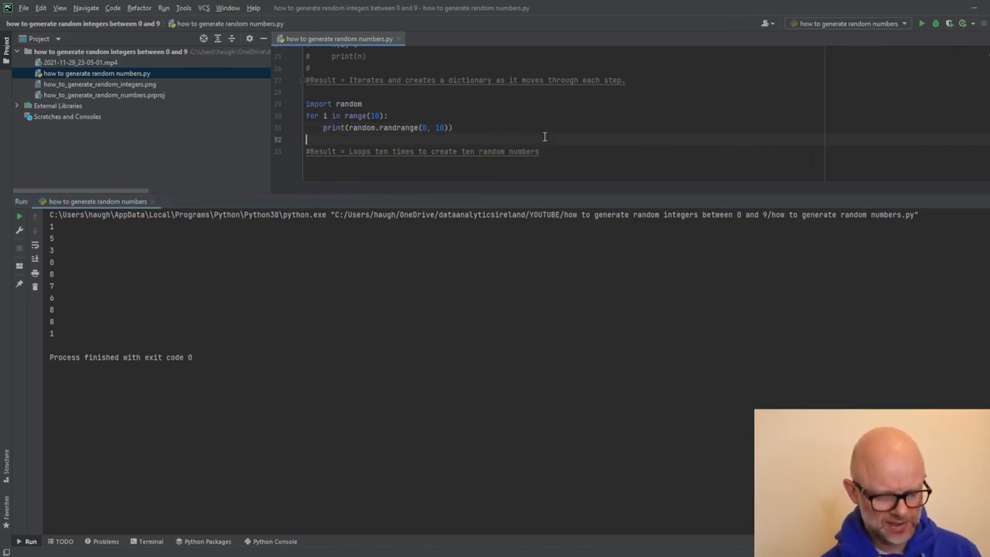
pyautogui.click(921, 23)
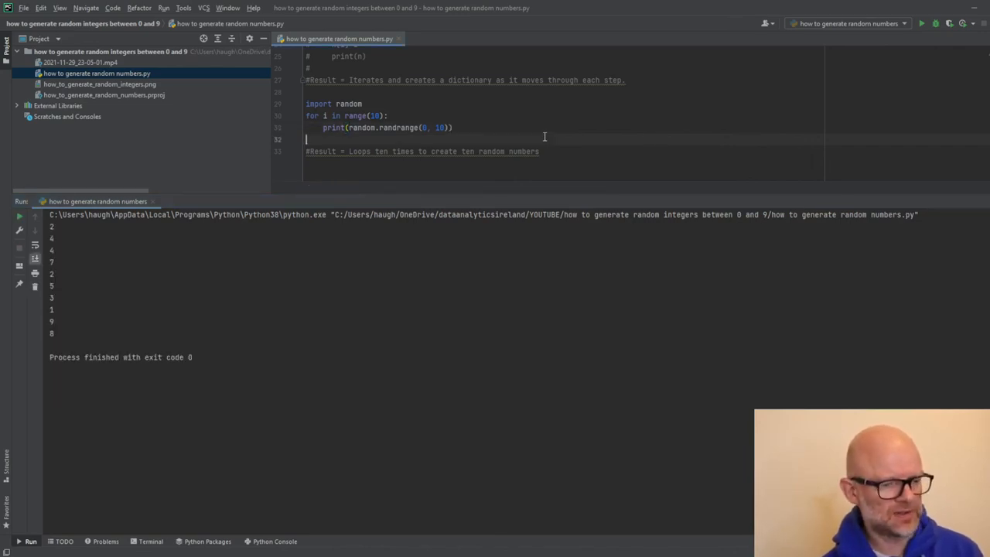